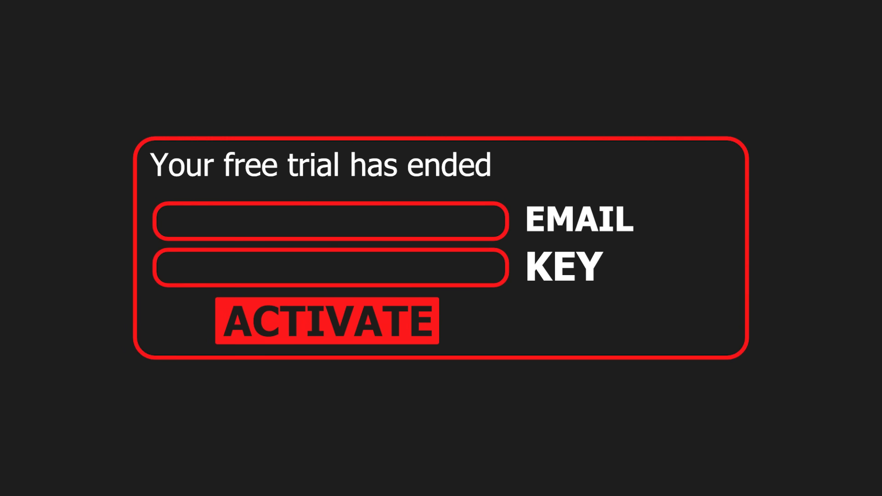
text(dQw4w9WgXcQ)
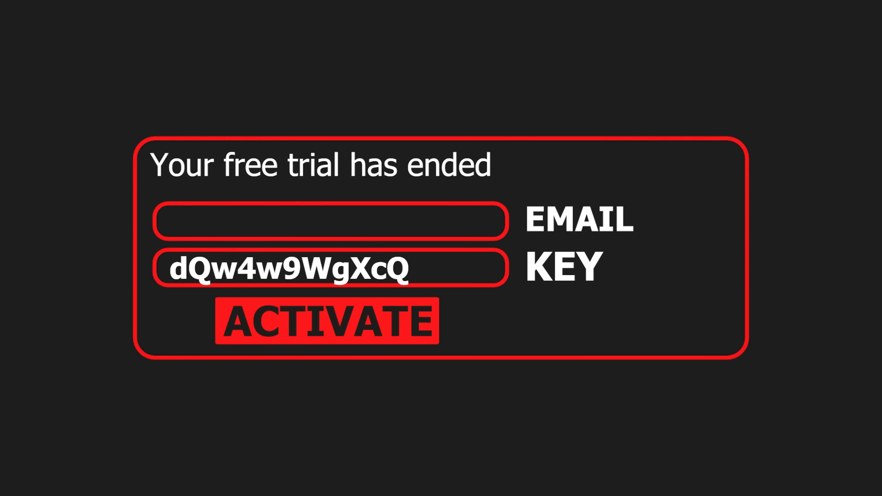
click(327, 321)
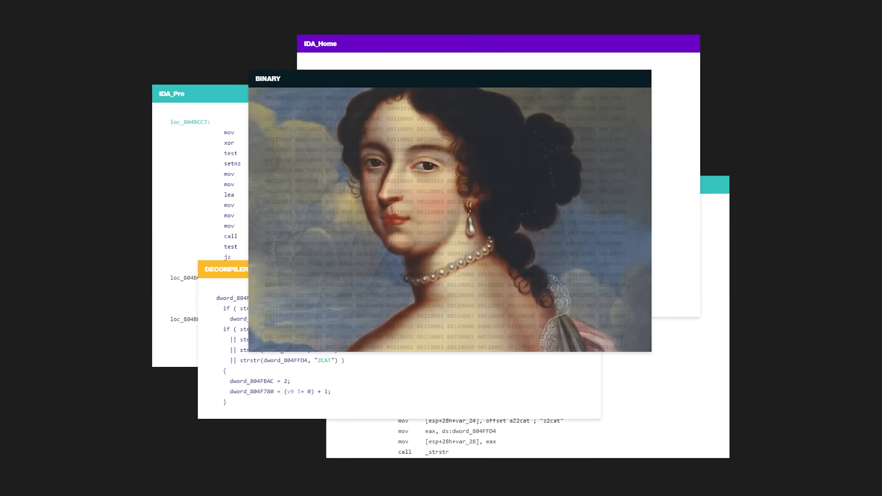